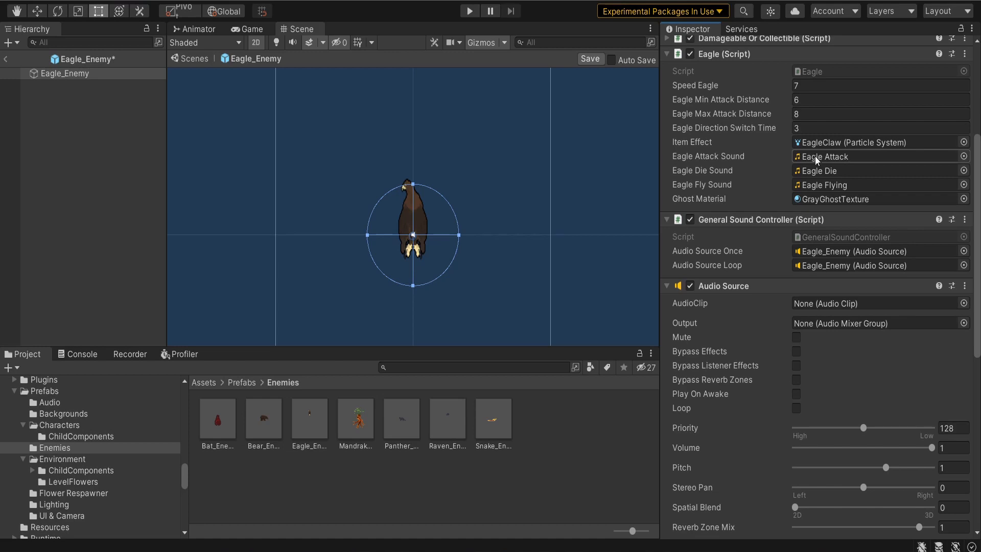
{"action": "mouse_move", "coordinate": [847, 188]}
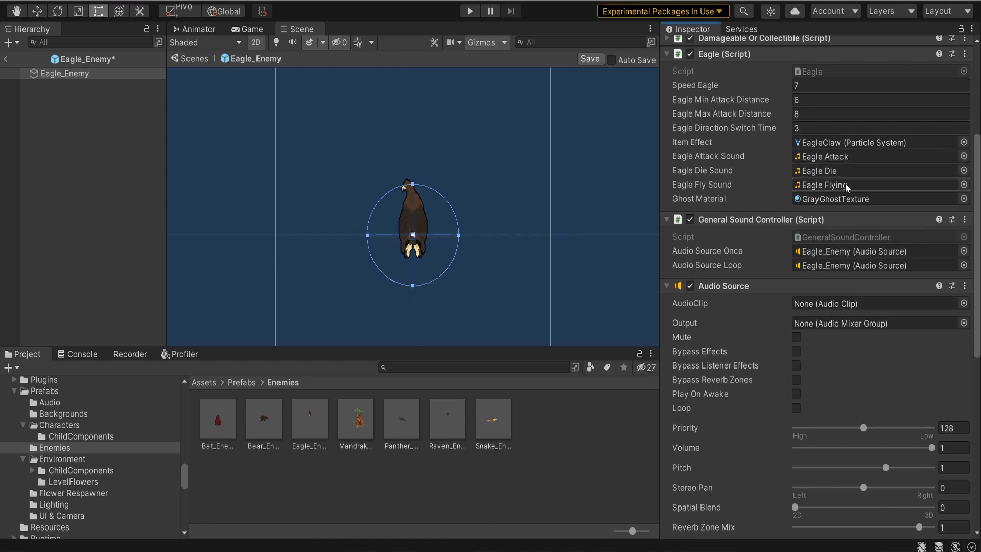
{"action": "mouse_move", "coordinate": [857, 194]}
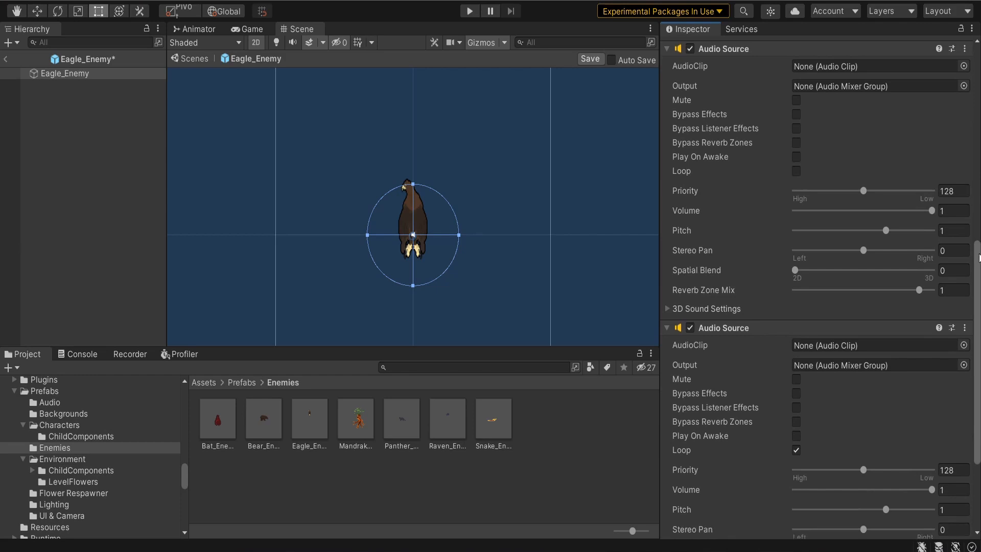
- Review the Eagle's Audio Source components, then view Eagle.cs fetching the controller and looping the flying sound
{"action": "scroll", "scroll_direction": "down", "scroll_amount": 3}
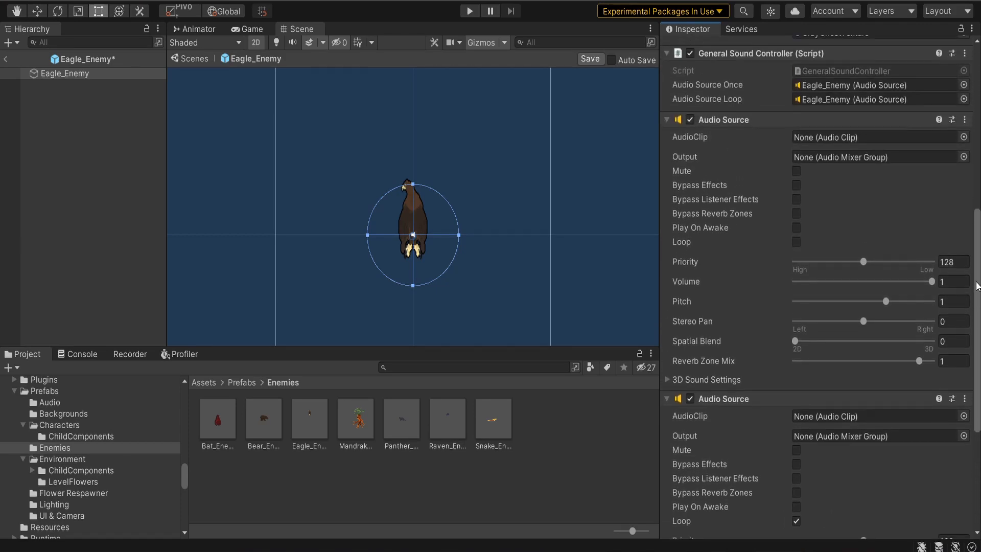
{"action": "mouse_move", "coordinate": [849, 292]}
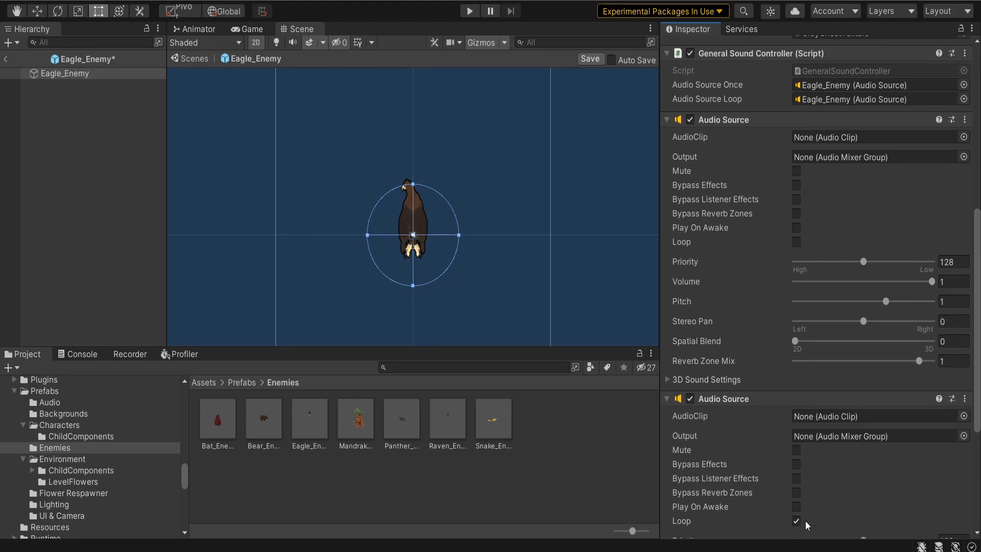
{"action": "left_click", "coordinate": [796, 520]}
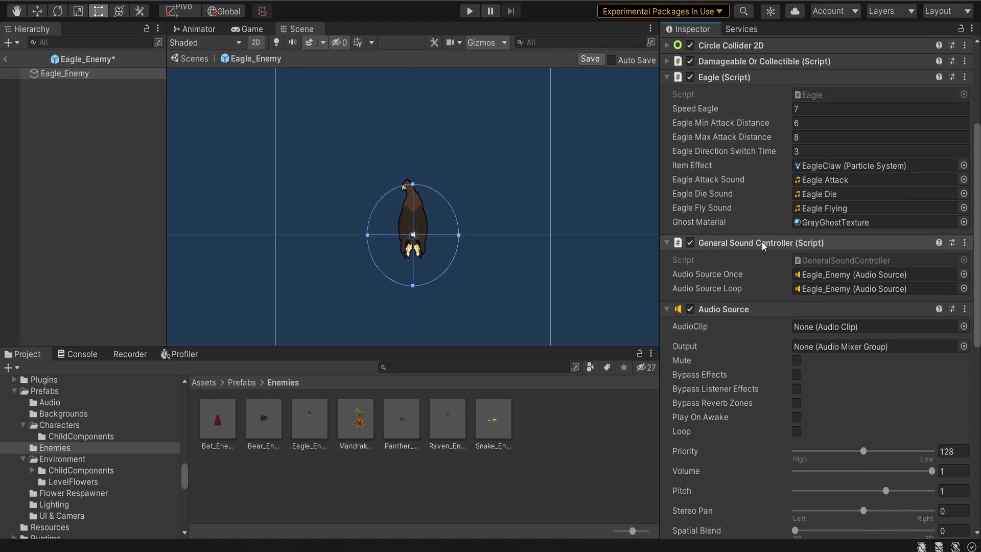
{"action": "mouse_move", "coordinate": [773, 311]}
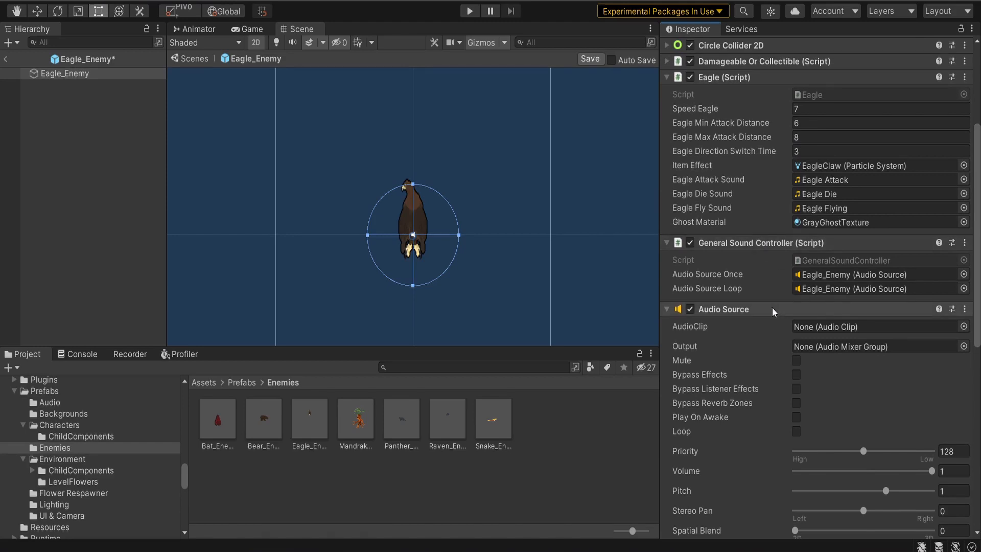
{"action": "left_click", "coordinate": [875, 274]}
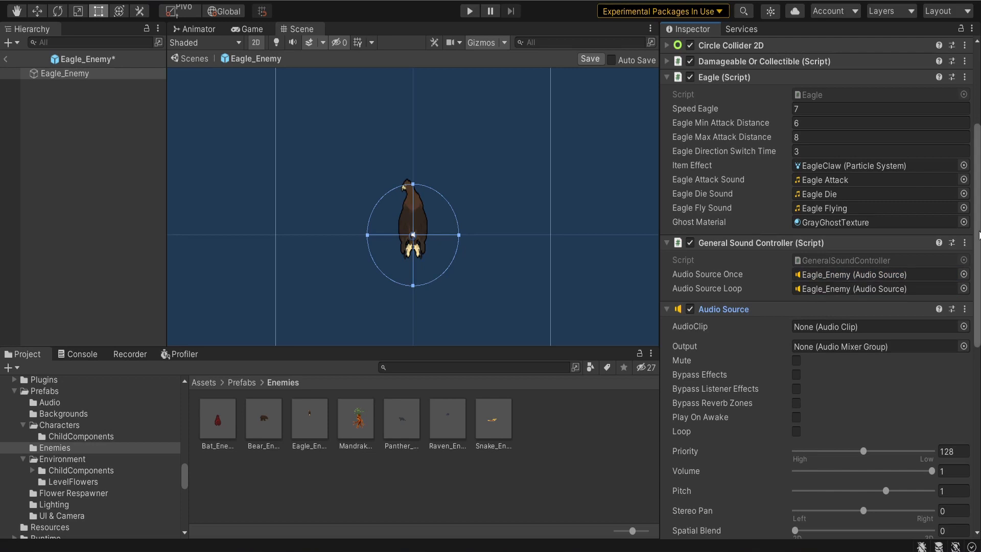
{"action": "scroll", "scroll_direction": "down", "scroll_amount": 3}
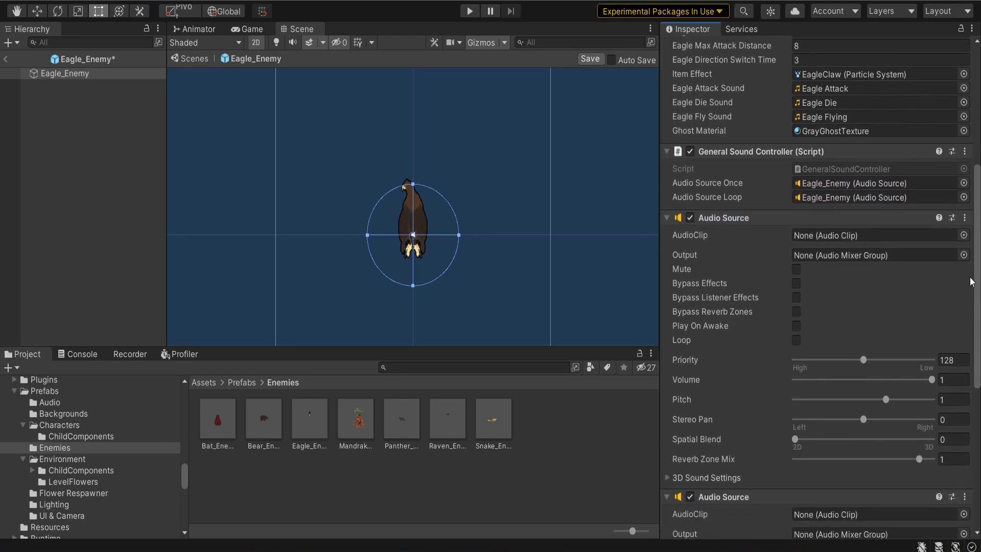
{"action": "scroll", "scroll_direction": "down", "scroll_amount": 3}
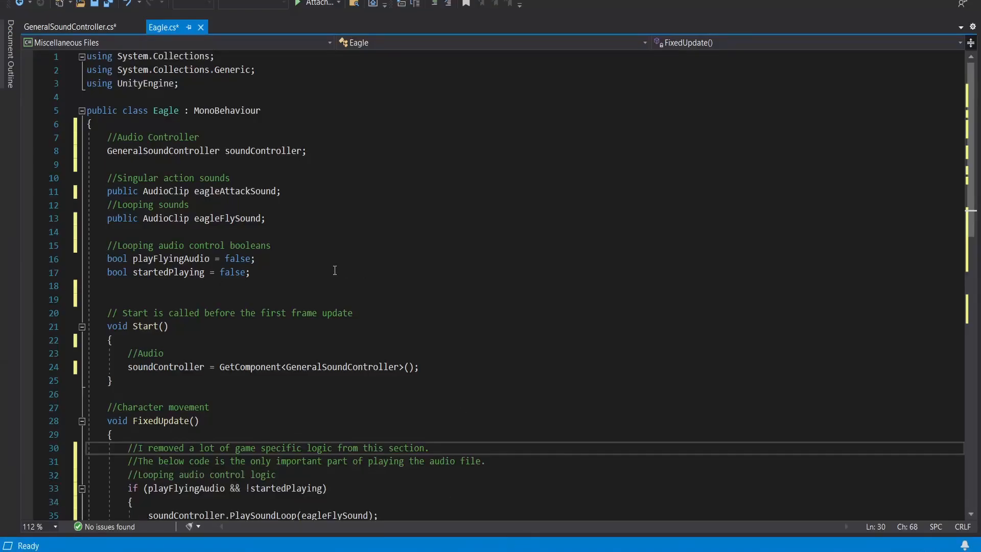
- Review GeneralSoundController.cs: SoundEffectVolume preference in Start, then PlaySound, PlaySoundLoop and StopLoopSound
{"action": "left_click", "coordinate": [69, 27]}
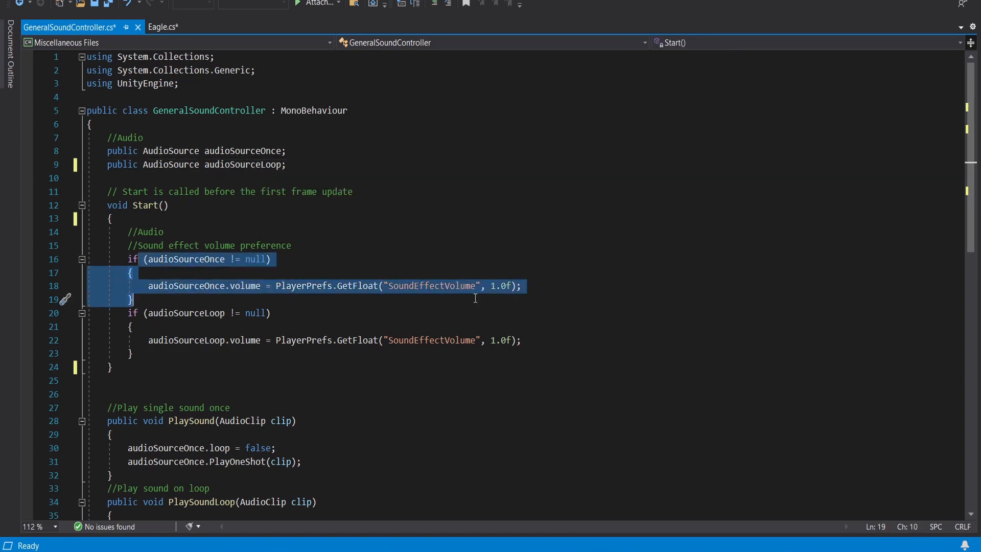
{"action": "double_click", "coordinate": [430, 286]}
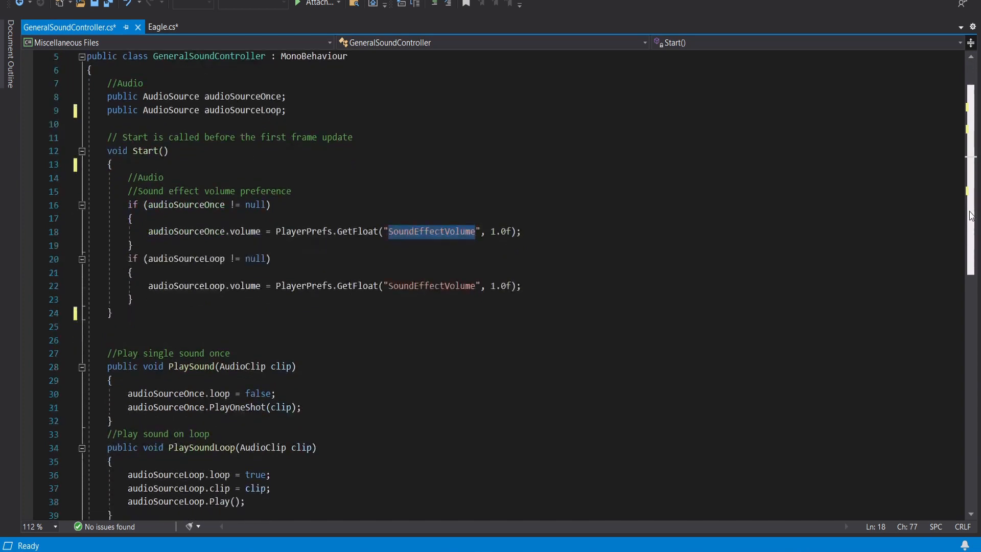
{"action": "scroll", "scroll_direction": "down", "scroll_amount": 3}
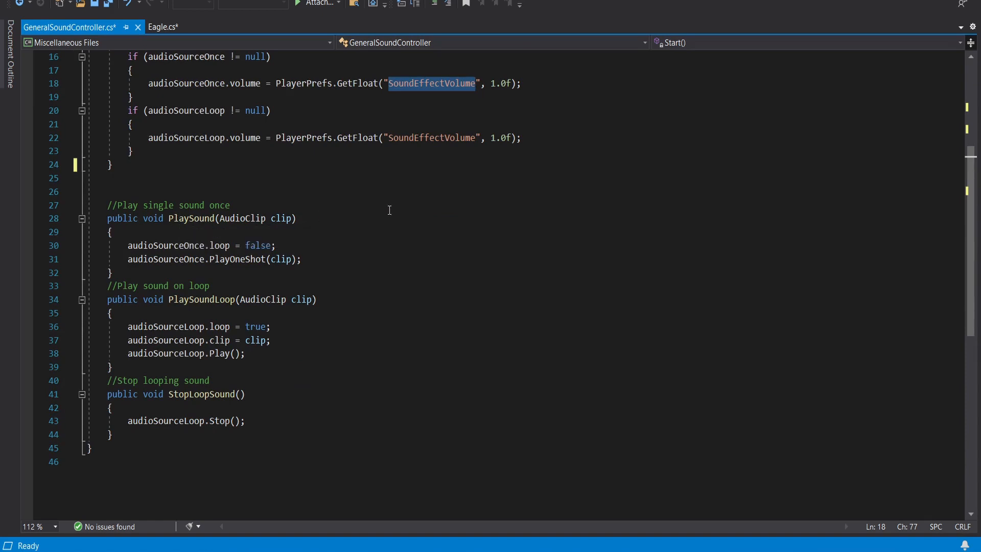
{"action": "mouse_move", "coordinate": [250, 304]}
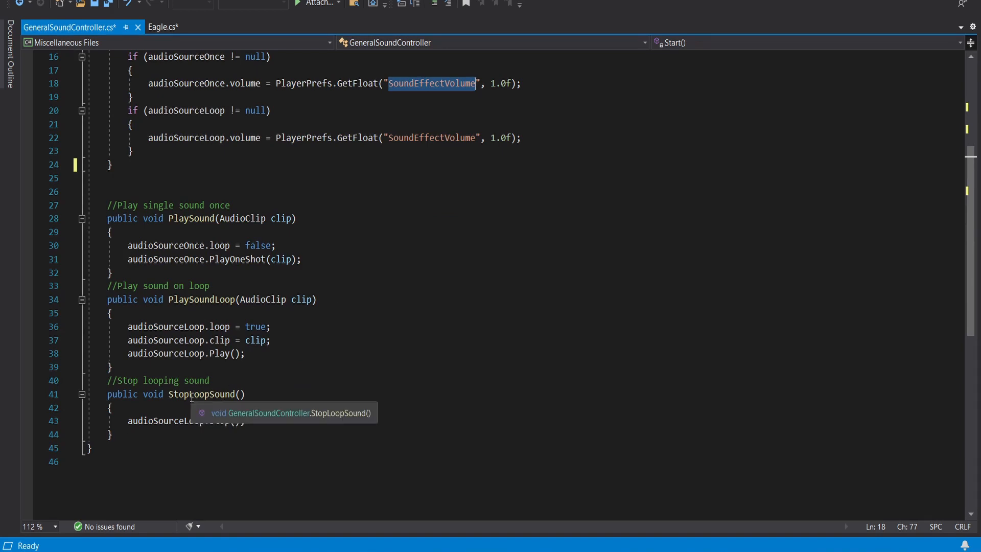
{"action": "mouse_move", "coordinate": [456, 335]}
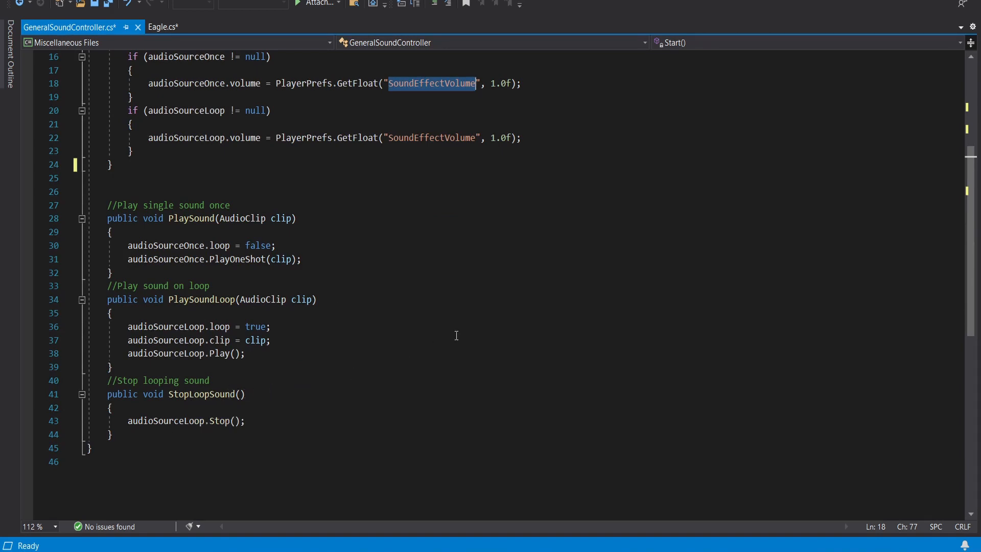
{"action": "mouse_move", "coordinate": [262, 305]}
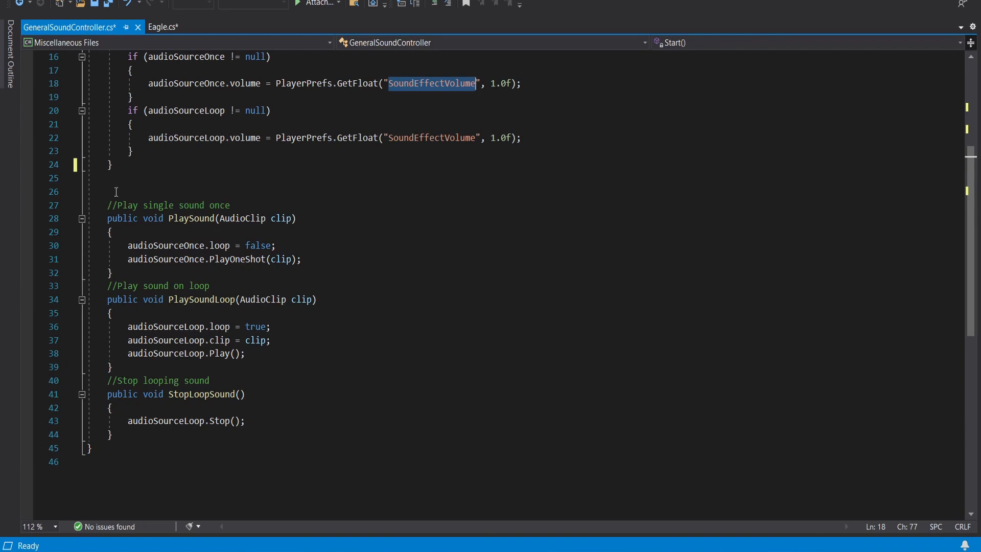
{"action": "mouse_move", "coordinate": [300, 299]}
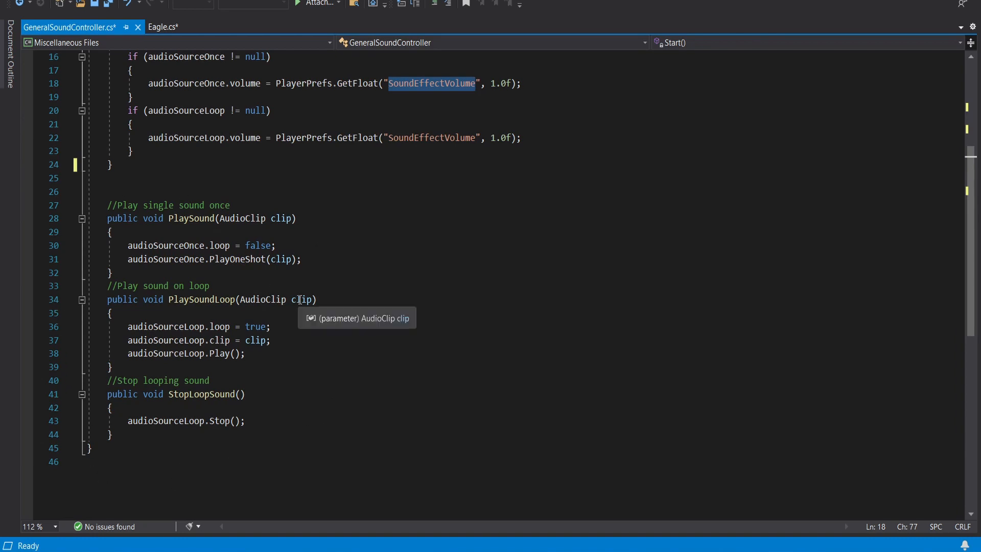
{"action": "mouse_move", "coordinate": [342, 512]}
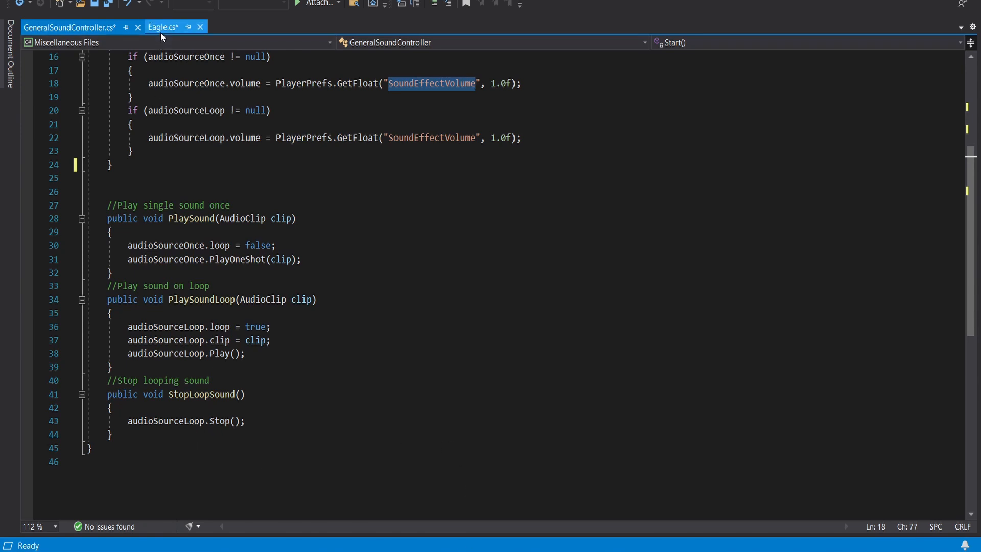
{"action": "left_click", "coordinate": [163, 26]}
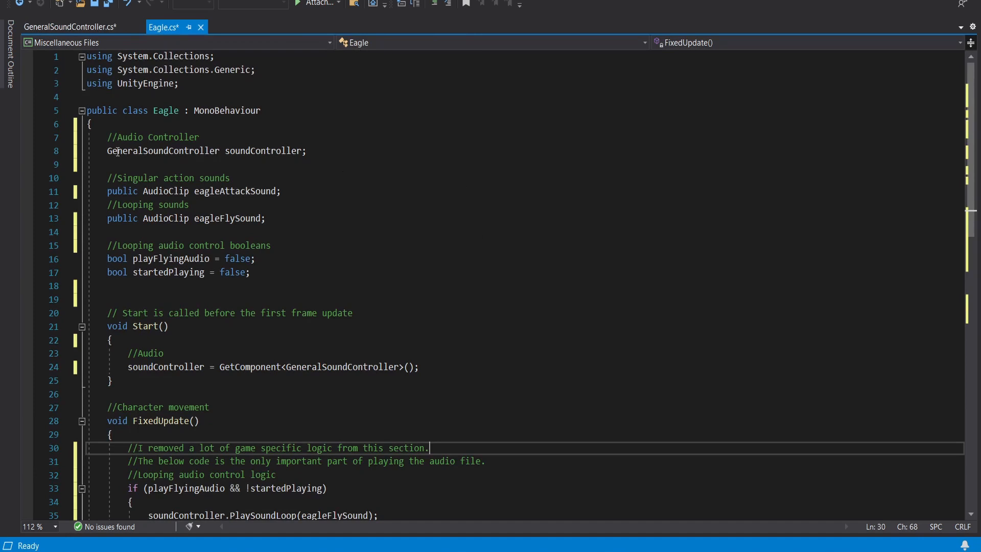
{"action": "double_click", "coordinate": [163, 151]}
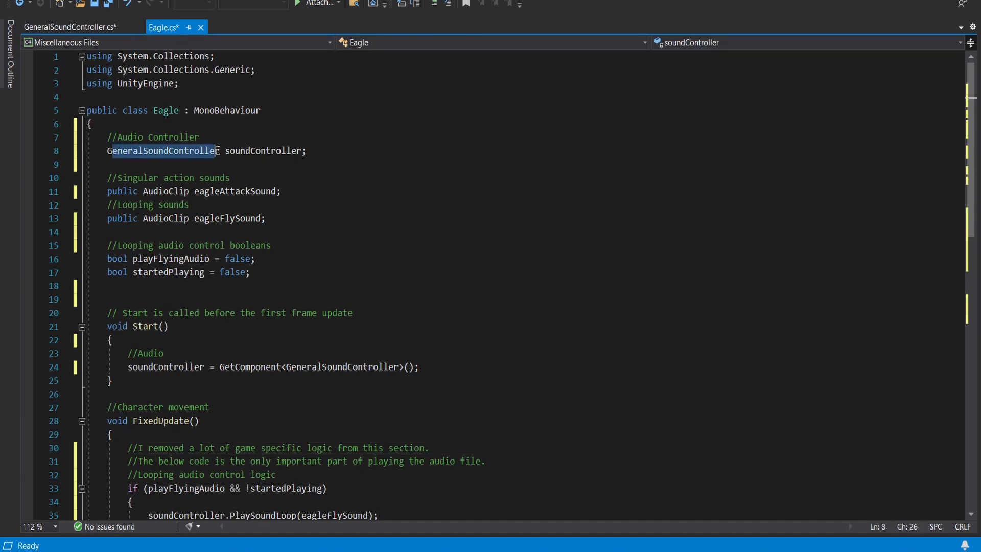
{"action": "left_click", "coordinate": [69, 26]}
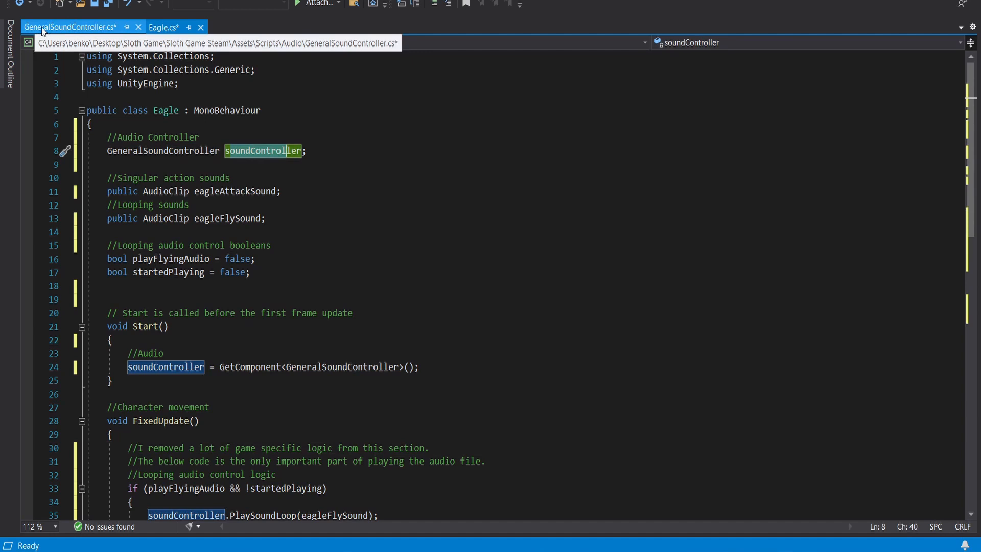
{"action": "left_click", "coordinate": [163, 27]}
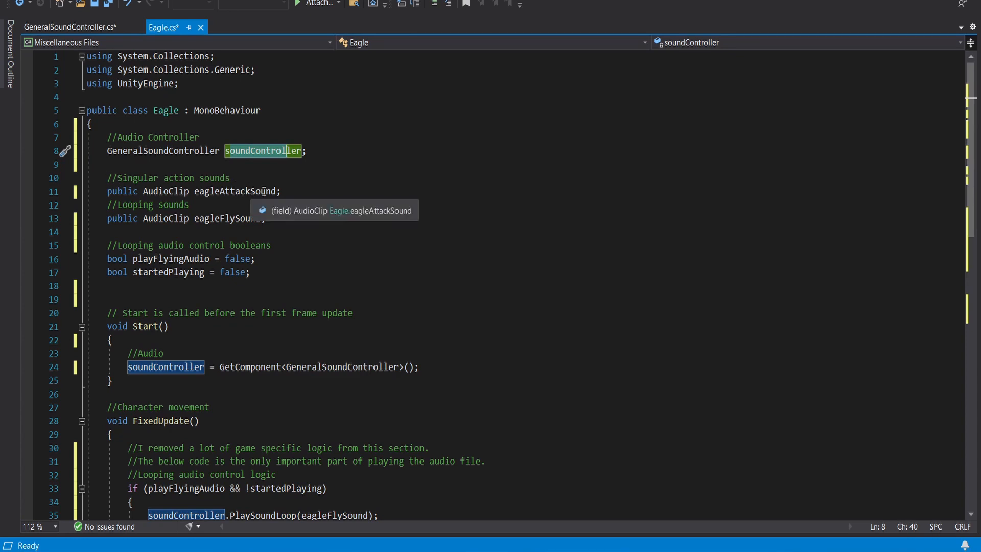
{"action": "mouse_move", "coordinate": [123, 211]}
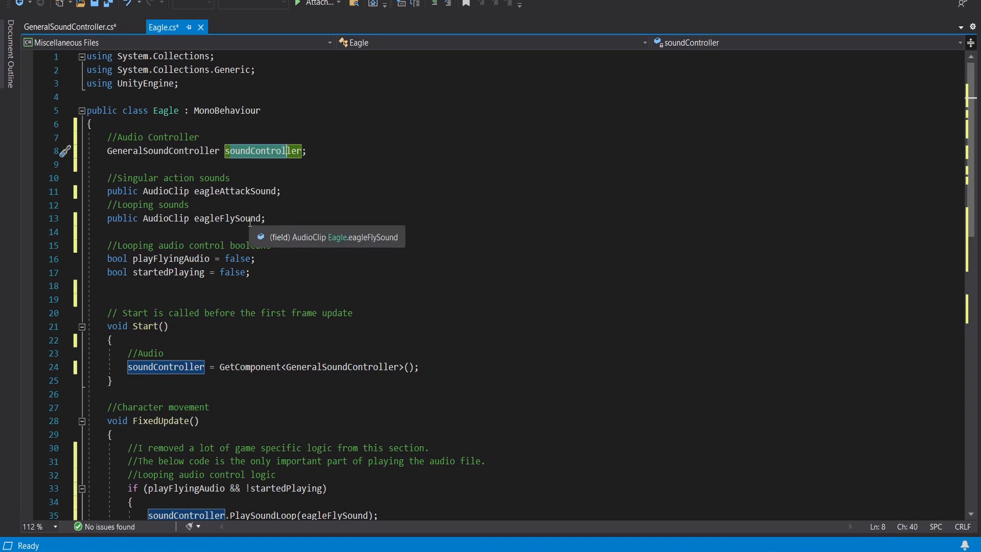
{"action": "mouse_move", "coordinate": [90, 236]}
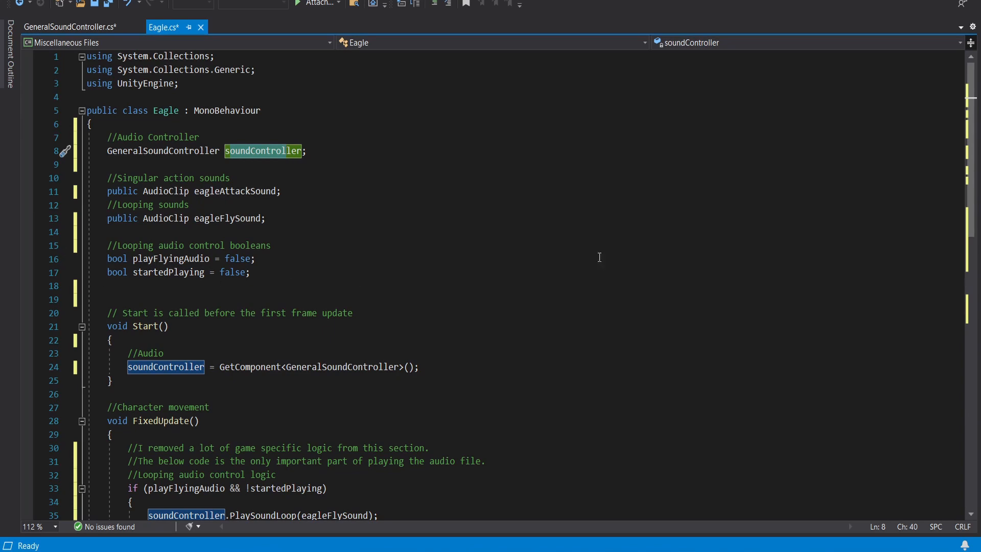
{"action": "scroll", "scroll_direction": "down", "scroll_amount": 3}
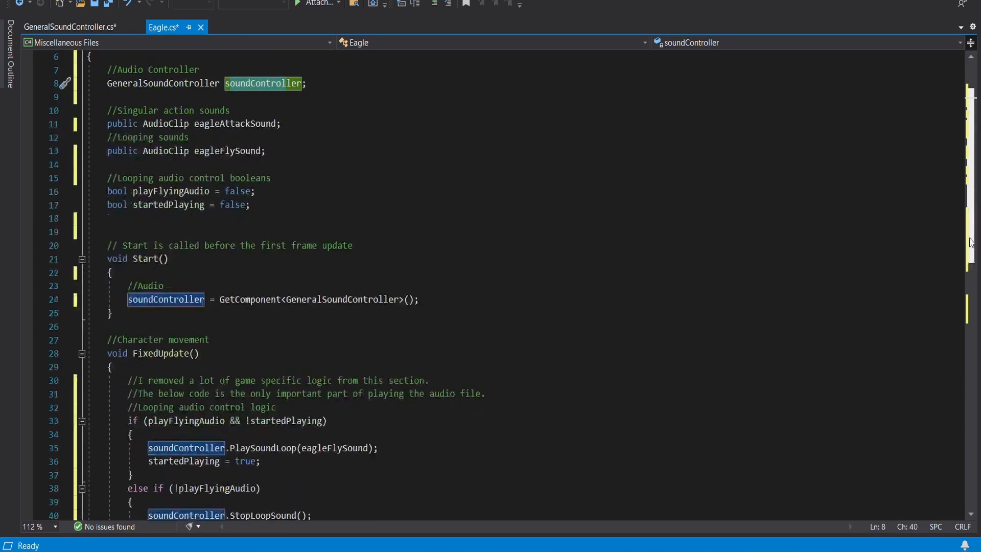
{"action": "mouse_move", "coordinate": [166, 299]}
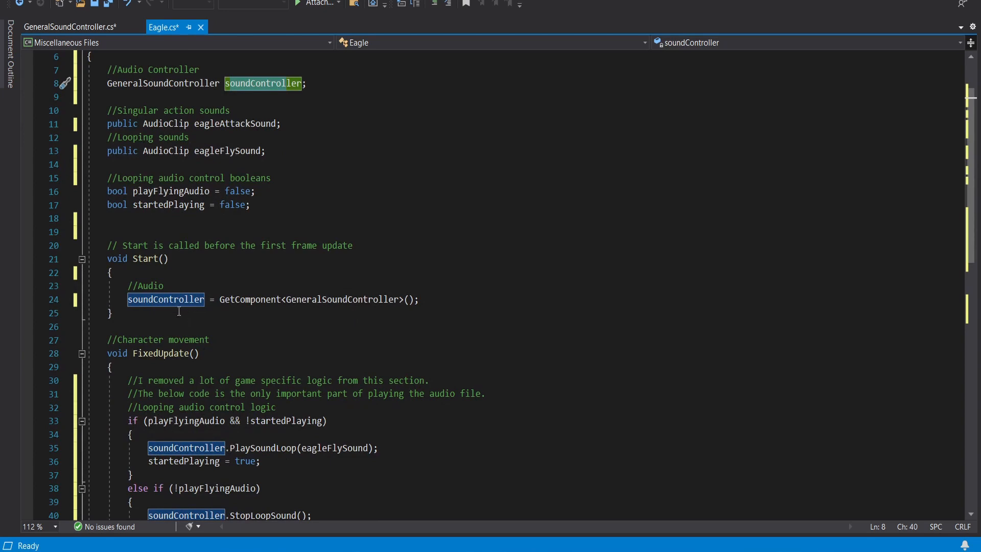
{"action": "mouse_move", "coordinate": [165, 300]}
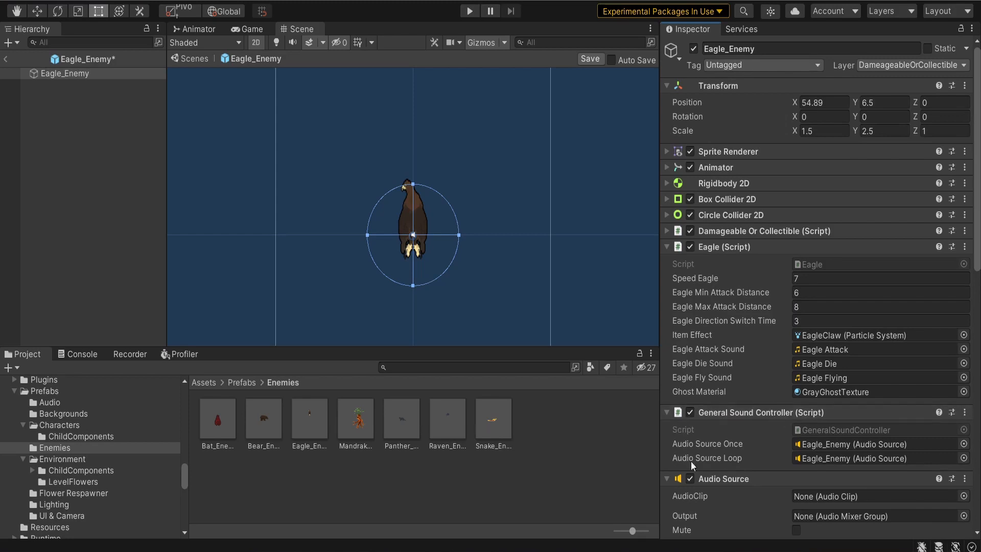
{"action": "mouse_move", "coordinate": [746, 260]}
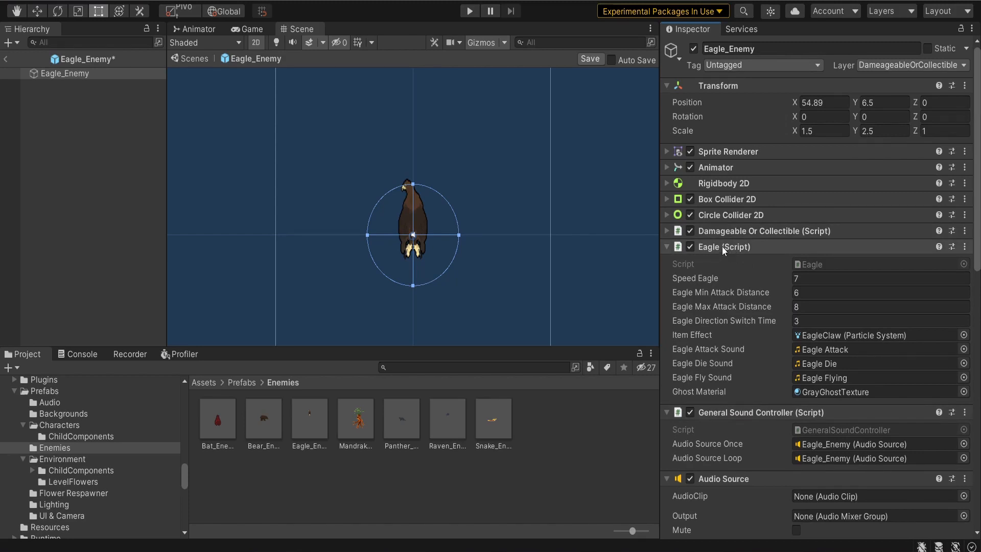
{"action": "mouse_move", "coordinate": [728, 295]}
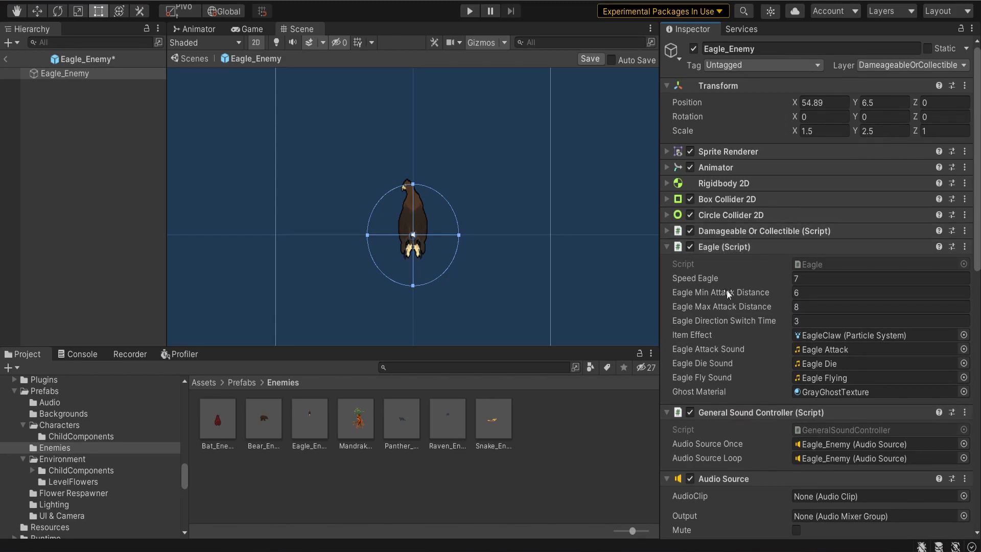
{"action": "mouse_move", "coordinate": [583, 537]}
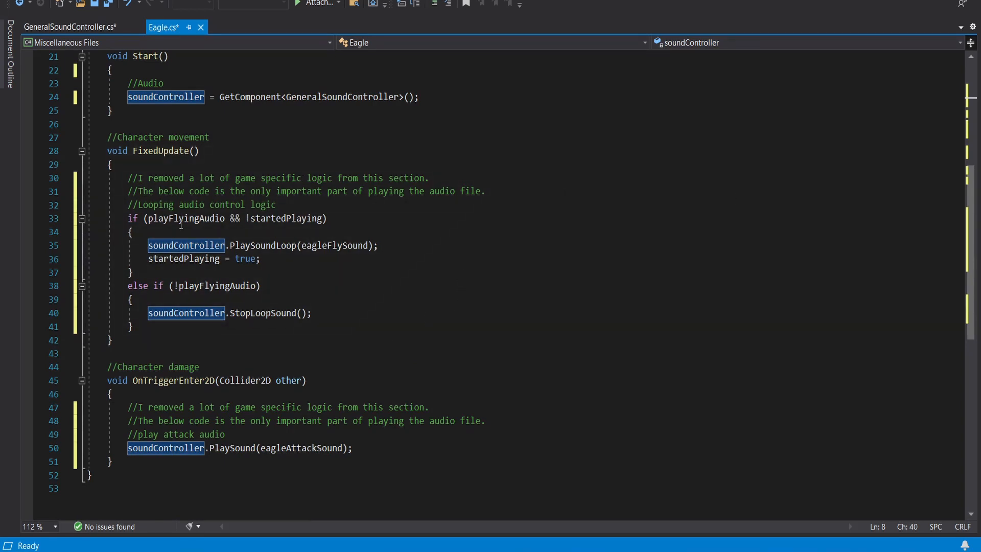
{"action": "mouse_move", "coordinate": [478, 178]}
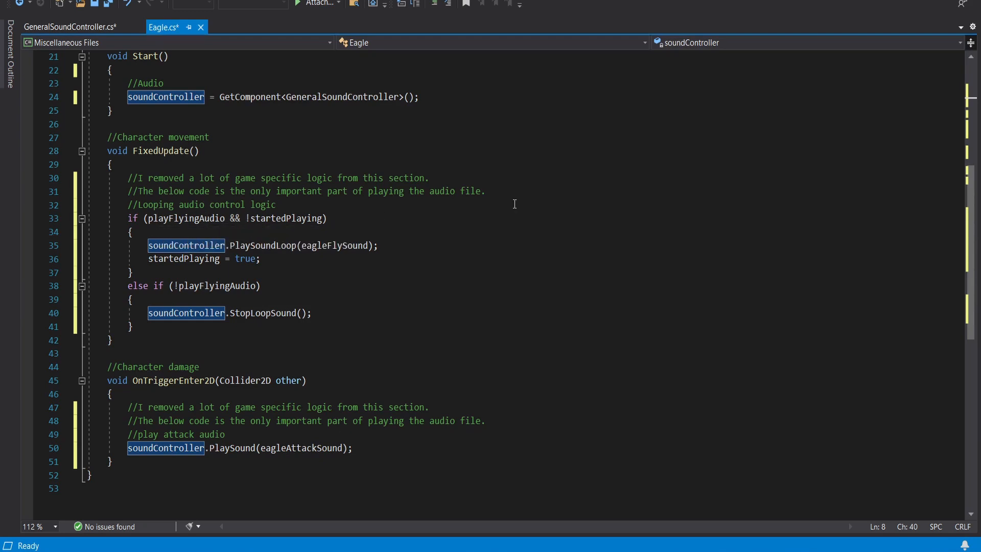
{"action": "mouse_move", "coordinate": [166, 282]}
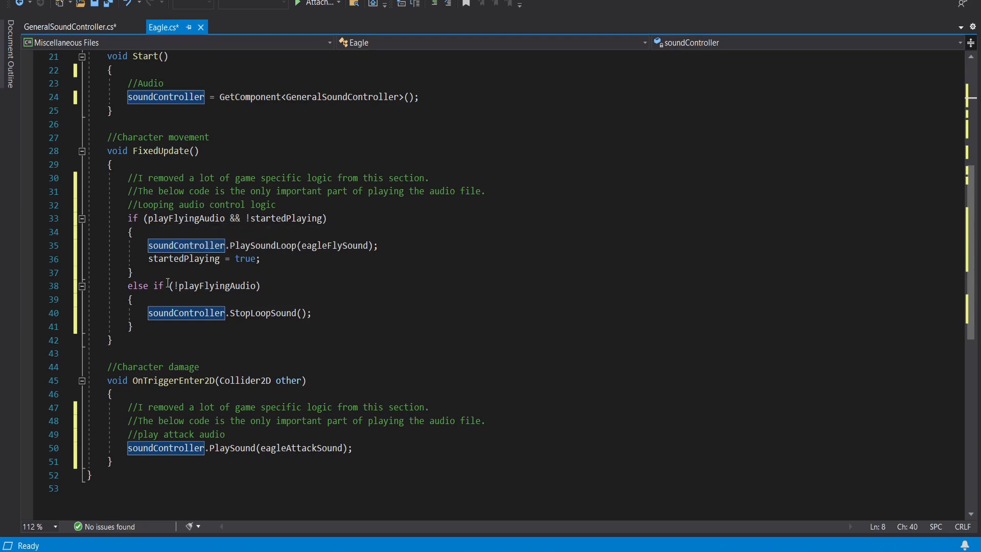
{"action": "mouse_move", "coordinate": [186, 246]}
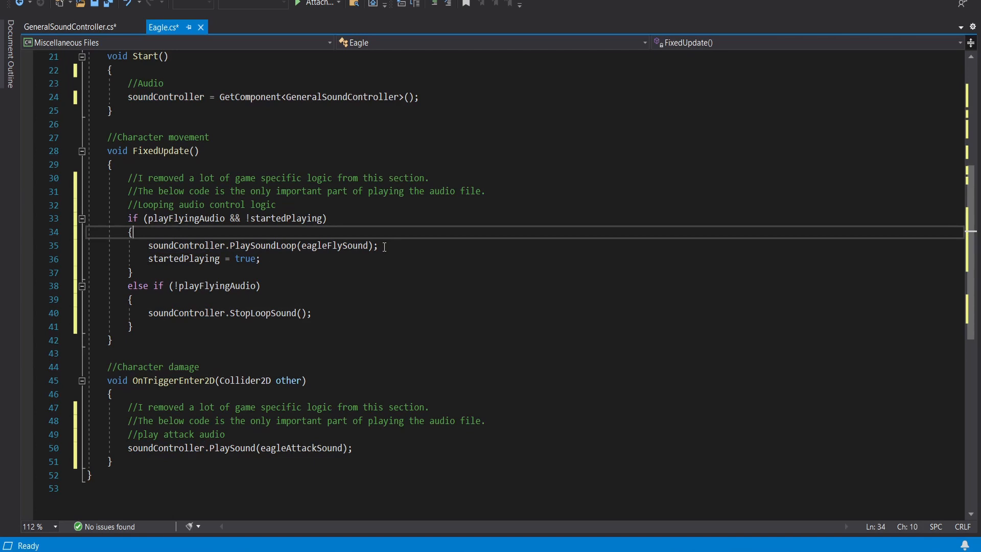
{"action": "mouse_move", "coordinate": [298, 256]}
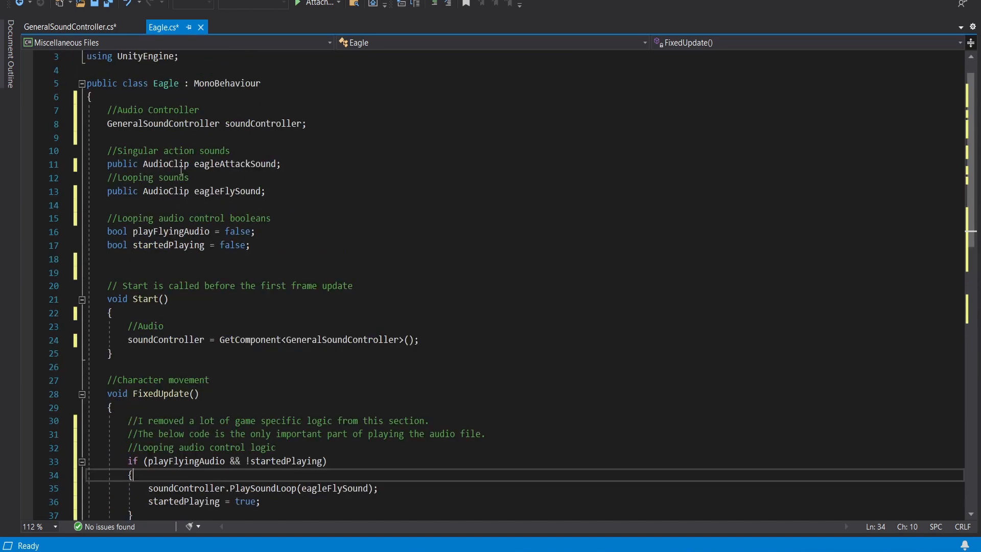
{"action": "left_click", "coordinate": [199, 191]}
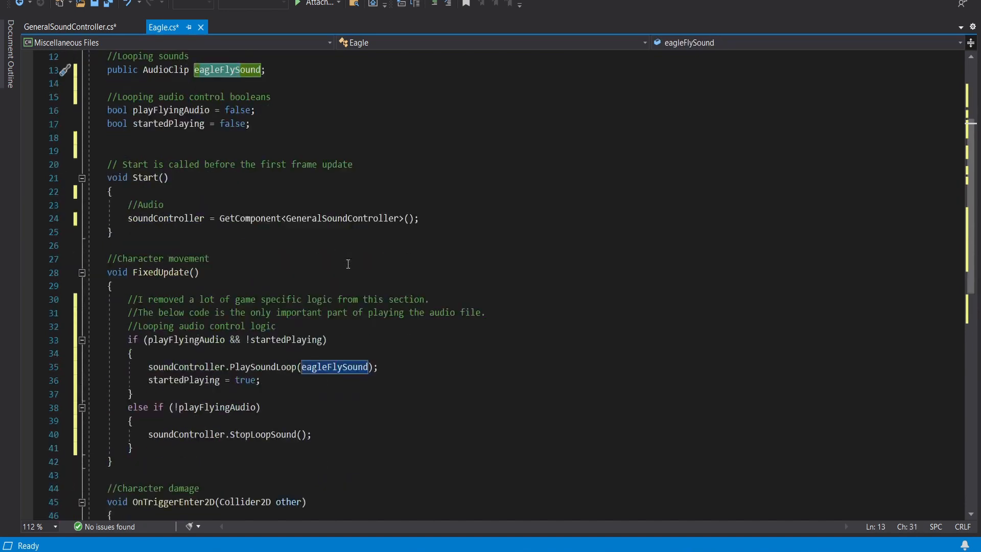
{"action": "scroll", "scroll_direction": "down", "scroll_amount": 3}
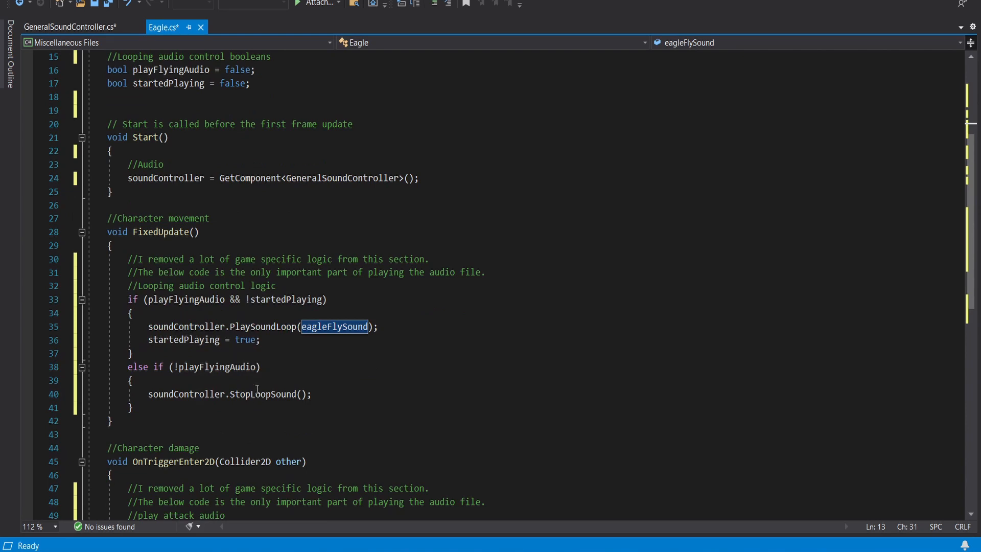
{"action": "mouse_move", "coordinate": [419, 448]}
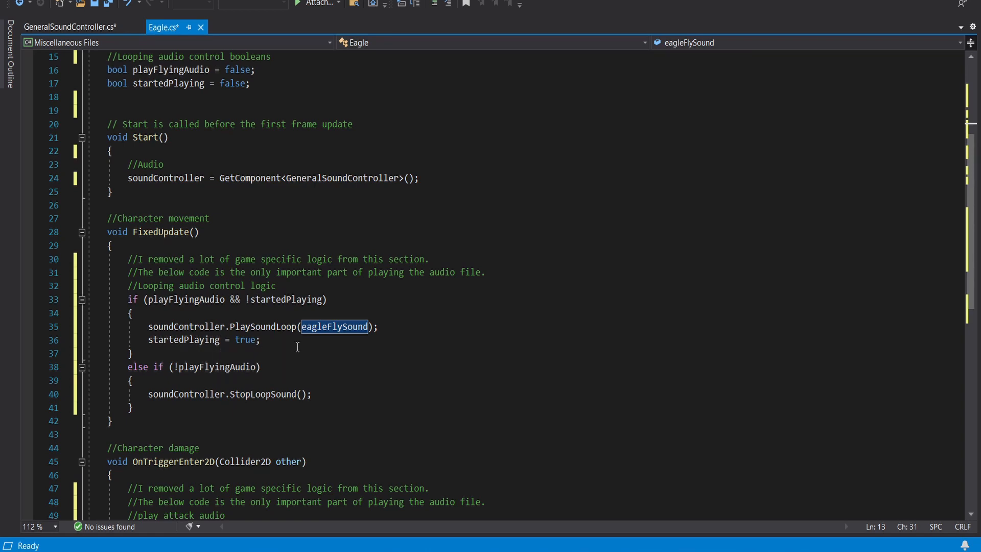
{"action": "mouse_move", "coordinate": [186, 300]}
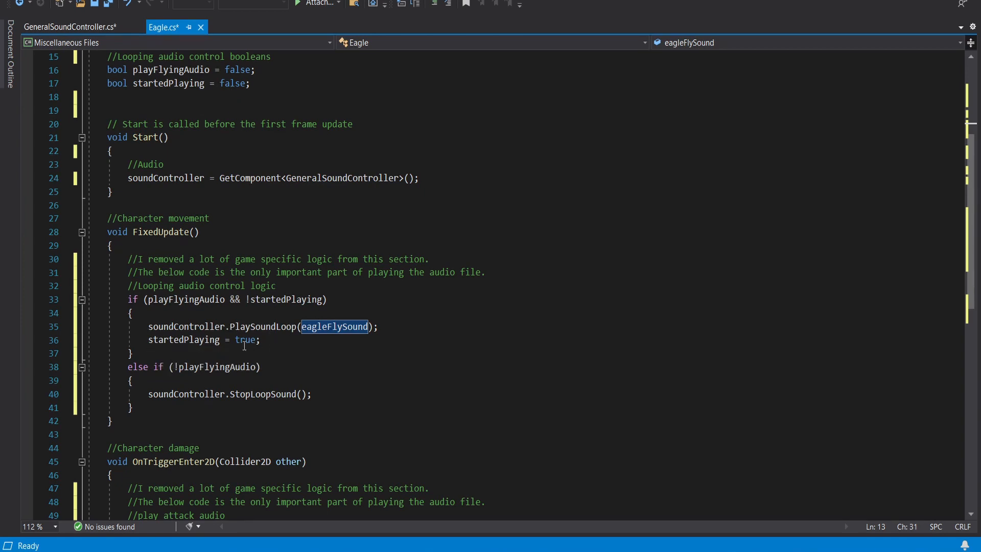
{"action": "scroll", "scroll_direction": "down", "scroll_amount": 3}
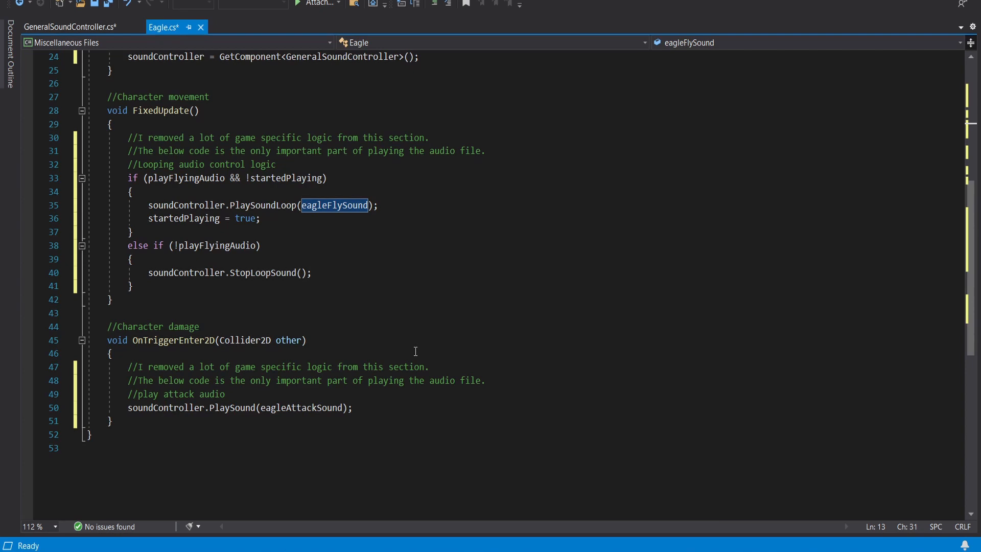
{"action": "mouse_move", "coordinate": [214, 420]}
{"action": "type", "text": "//Looping audio control booleans"}
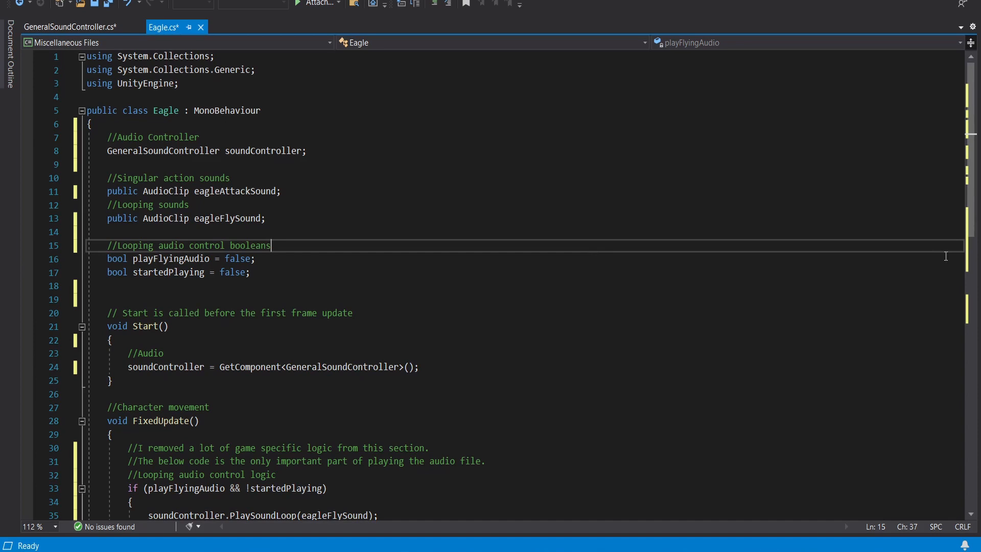
{"action": "scroll", "scroll_direction": "down", "scroll_amount": 3}
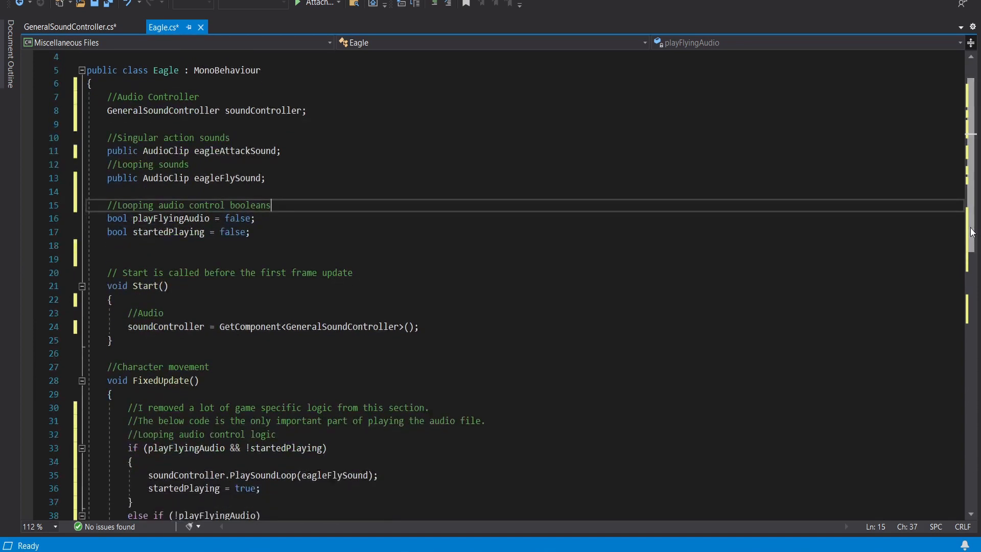